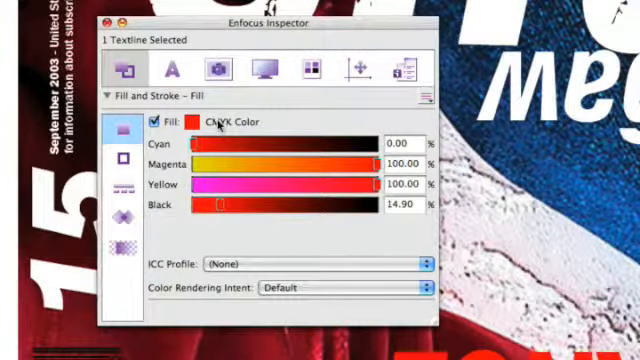
Step: Fill the red cover text with the Pantone spot colour PANTONE DS 100-3 C
{"action": "left_click", "coordinate": [426, 100]}
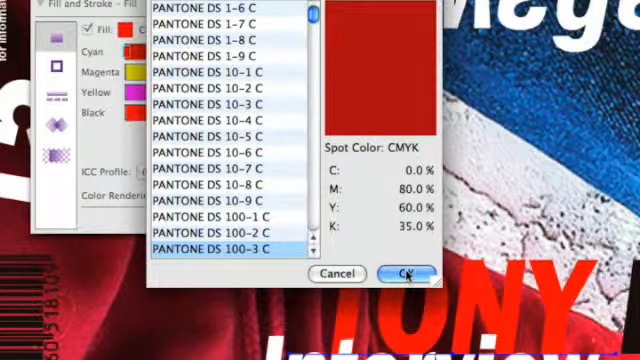
{"action": "left_click", "coordinate": [409, 273]}
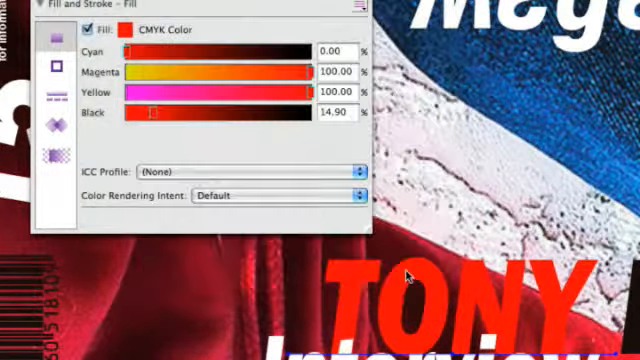